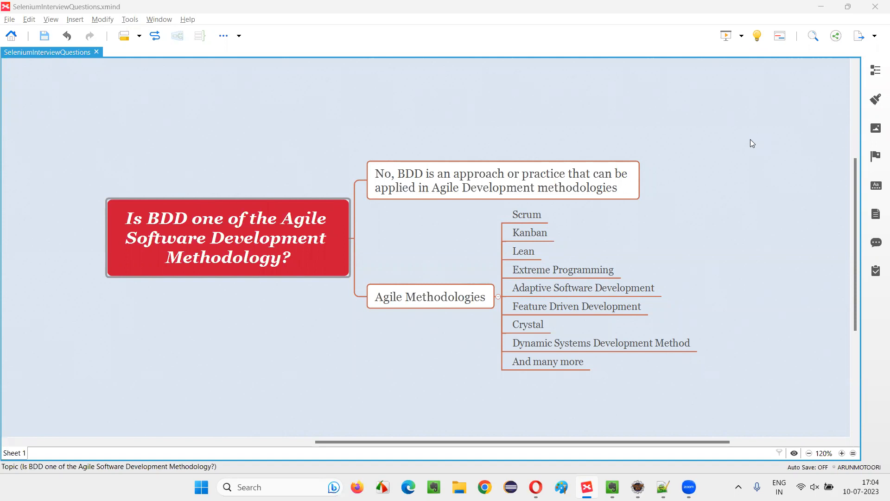
pyautogui.click(228, 237)
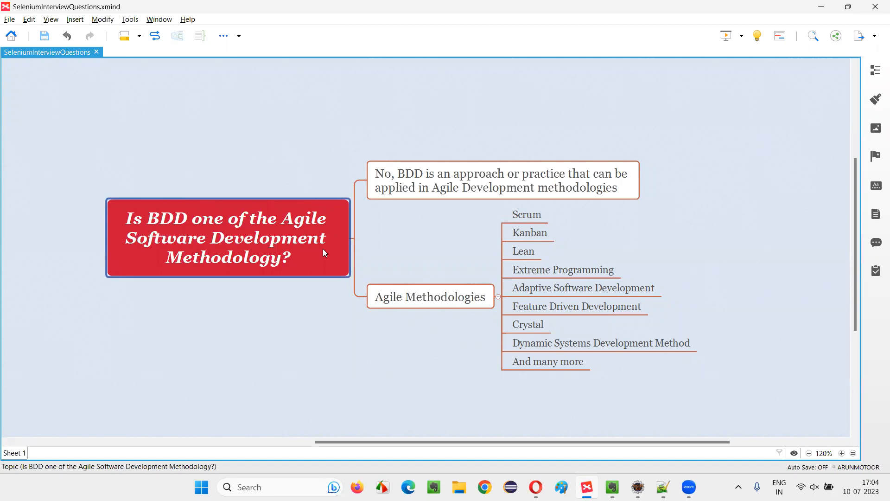
pyautogui.moveTo(279, 278)
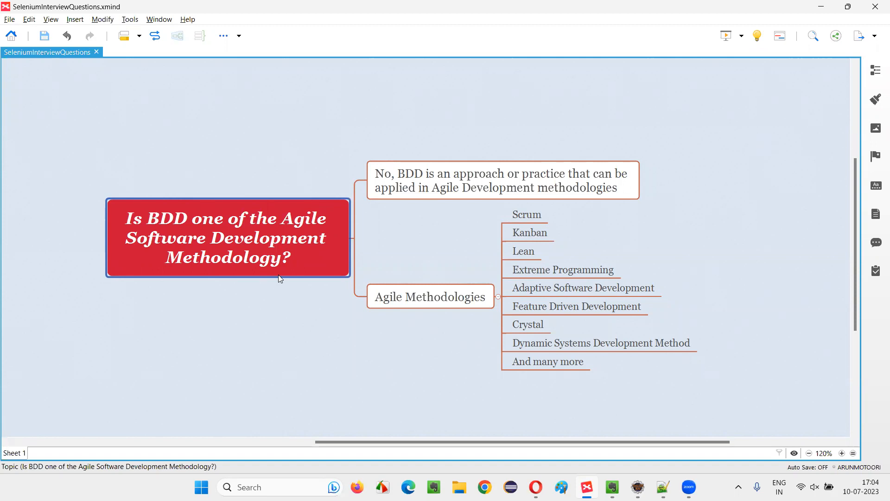
pyautogui.moveTo(138, 236)
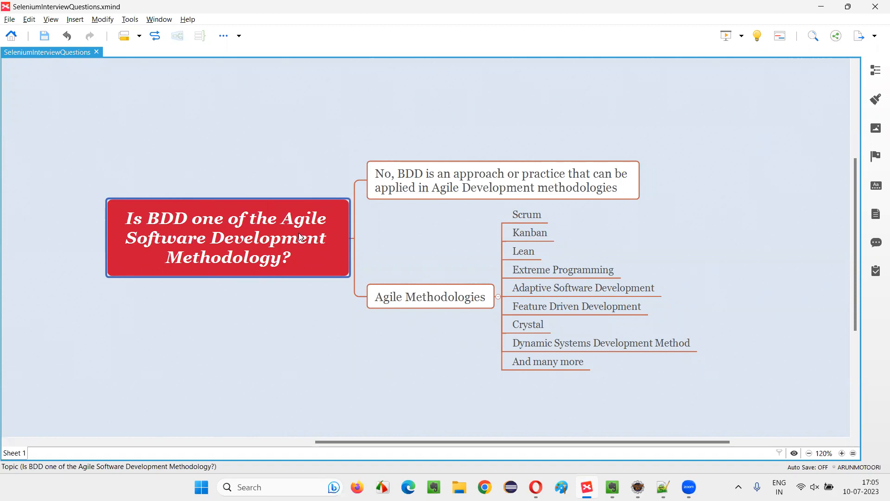
pyautogui.moveTo(289, 272)
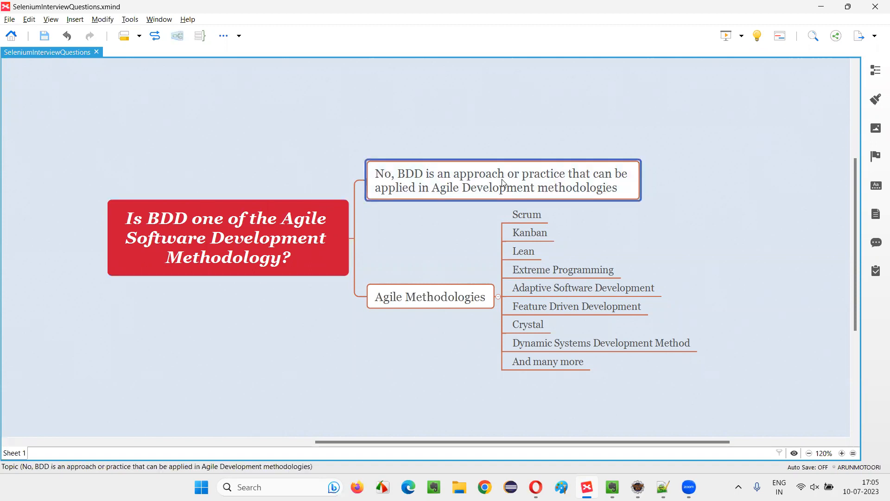
pyautogui.moveTo(565, 194)
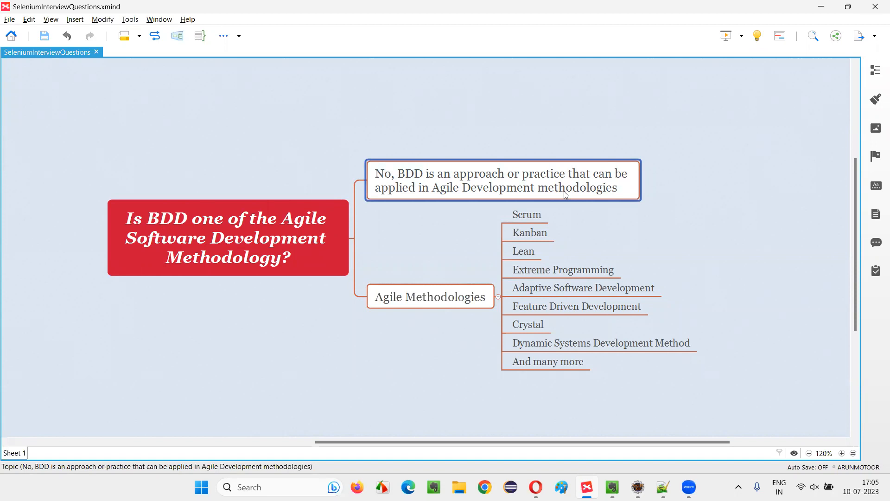
pyautogui.moveTo(482, 197)
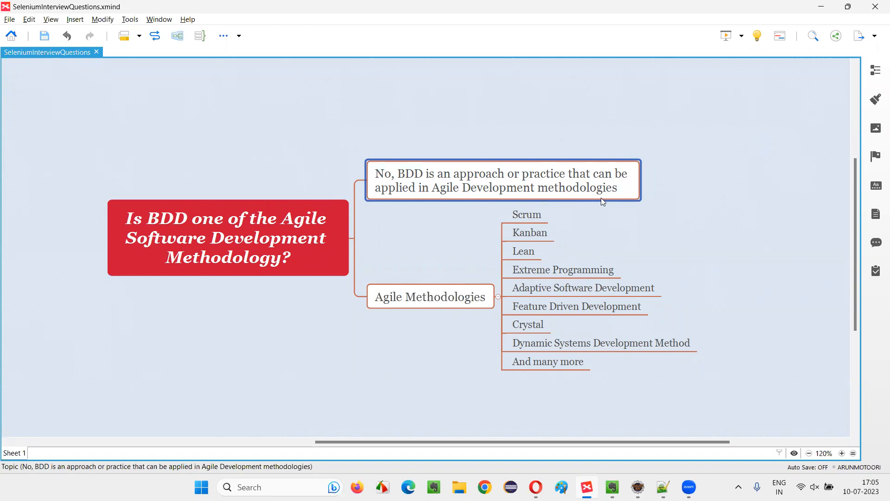
pyautogui.click(430, 297)
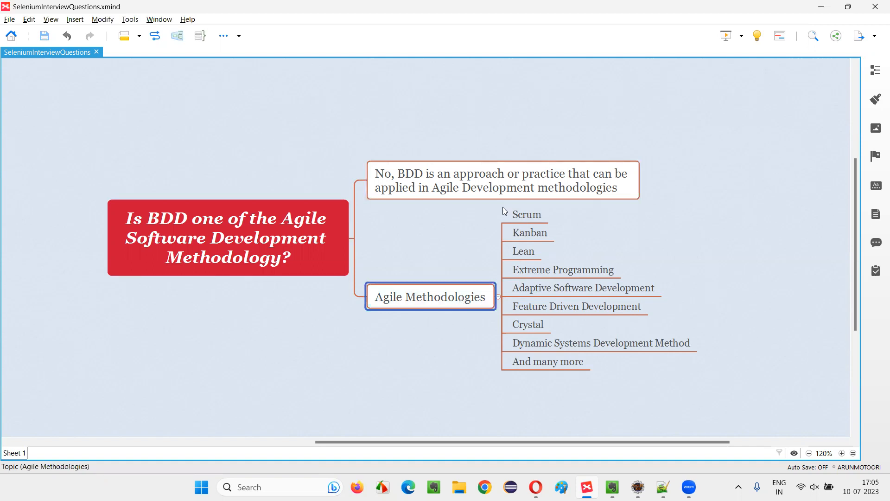
pyautogui.click(527, 232)
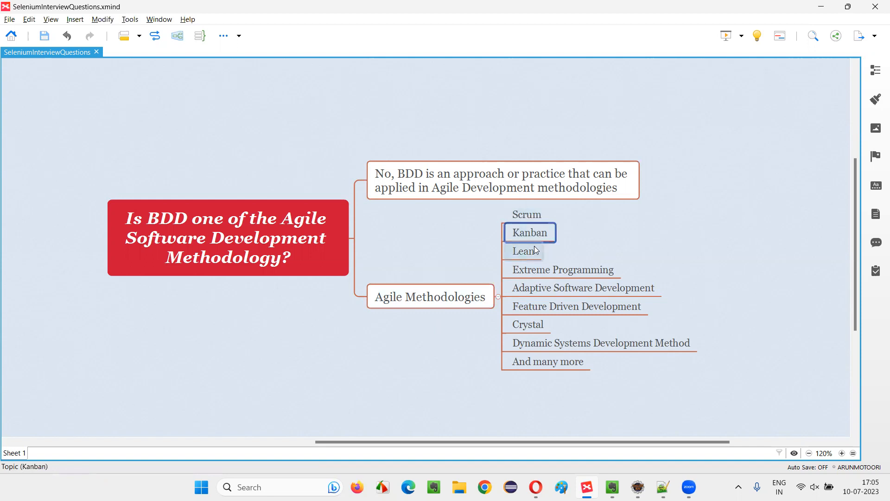
pyautogui.click(563, 269)
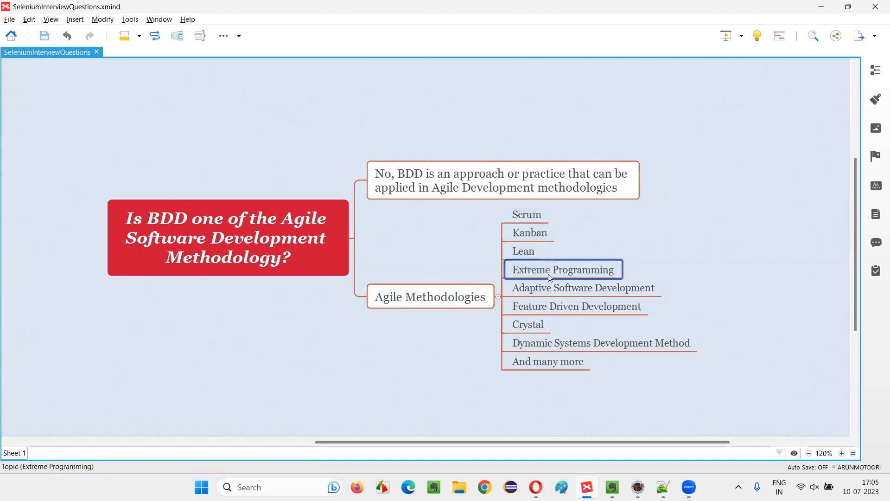
pyautogui.click(576, 306)
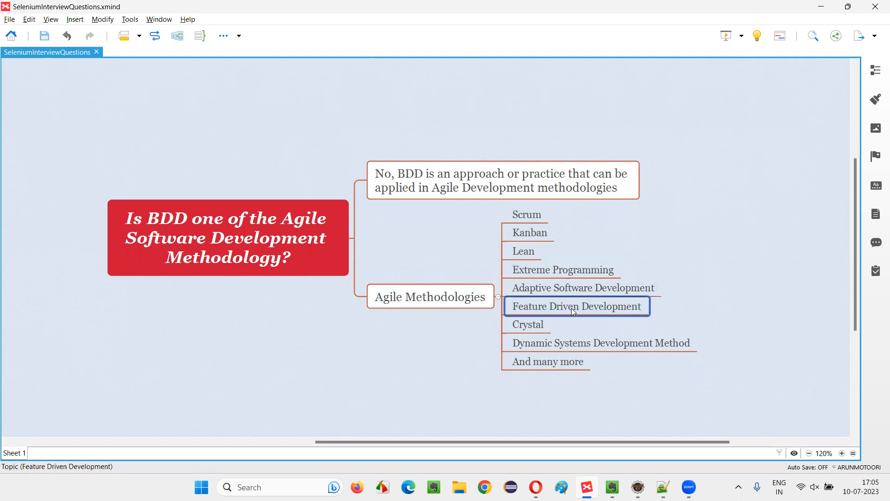
pyautogui.click(600, 342)
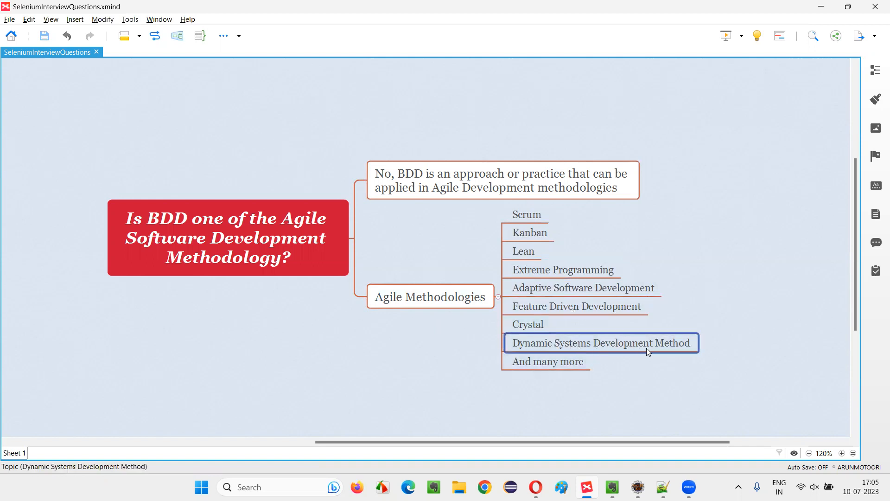
pyautogui.click(547, 361)
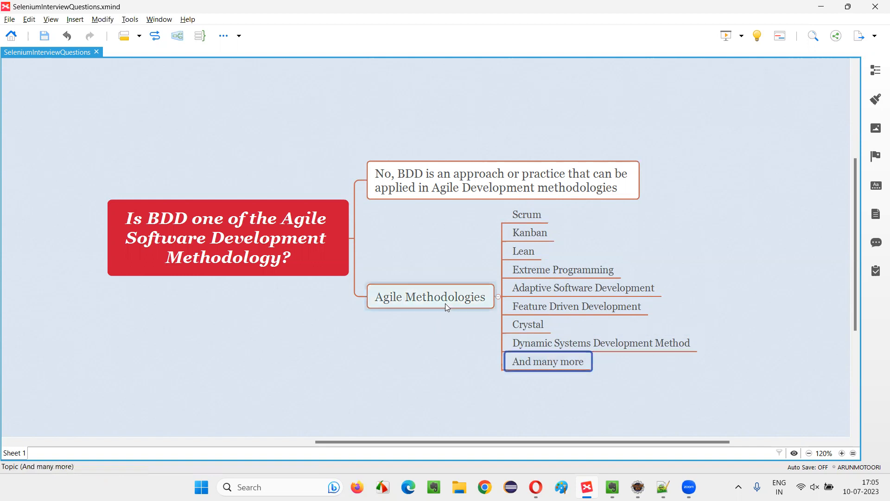
pyautogui.click(431, 297)
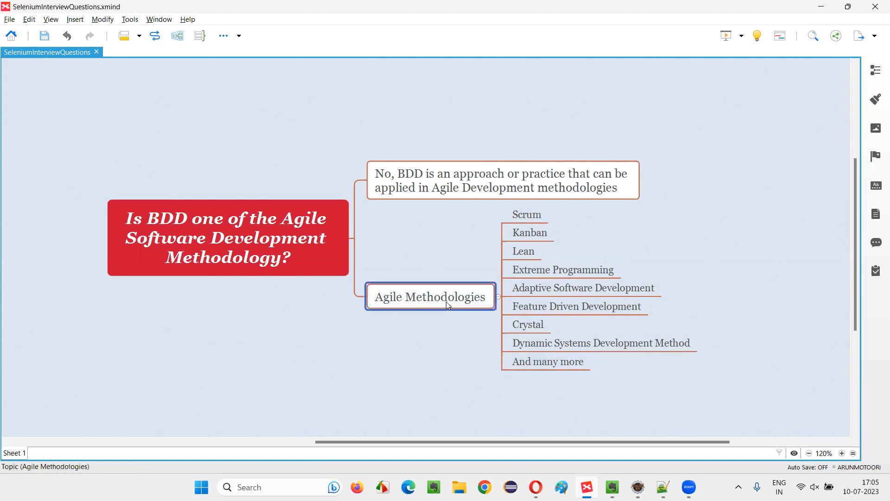
pyautogui.click(501, 181)
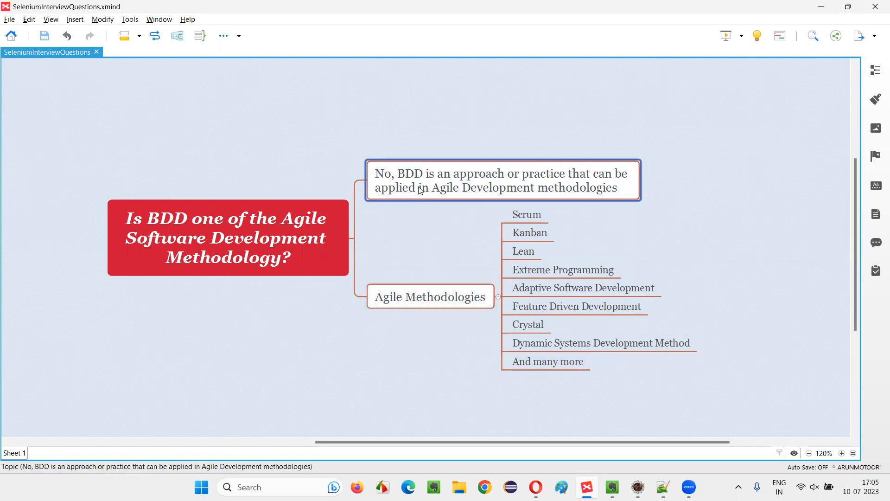
pyautogui.click(430, 296)
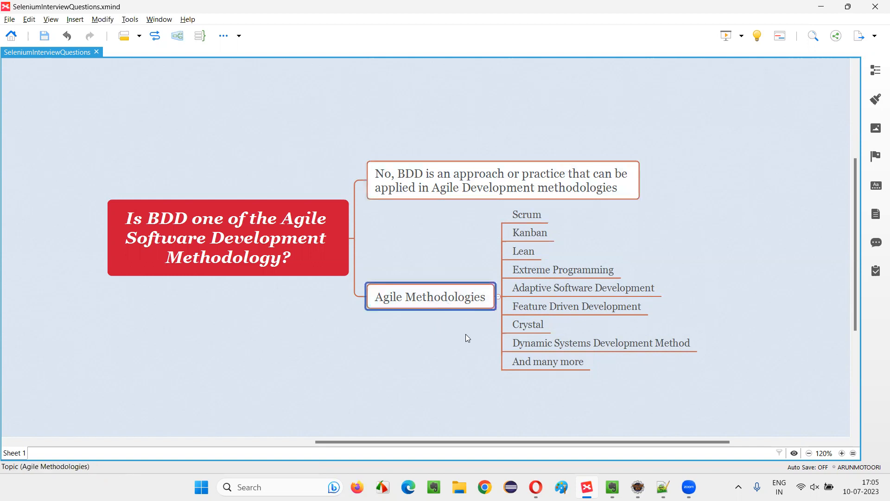
pyautogui.click(501, 180)
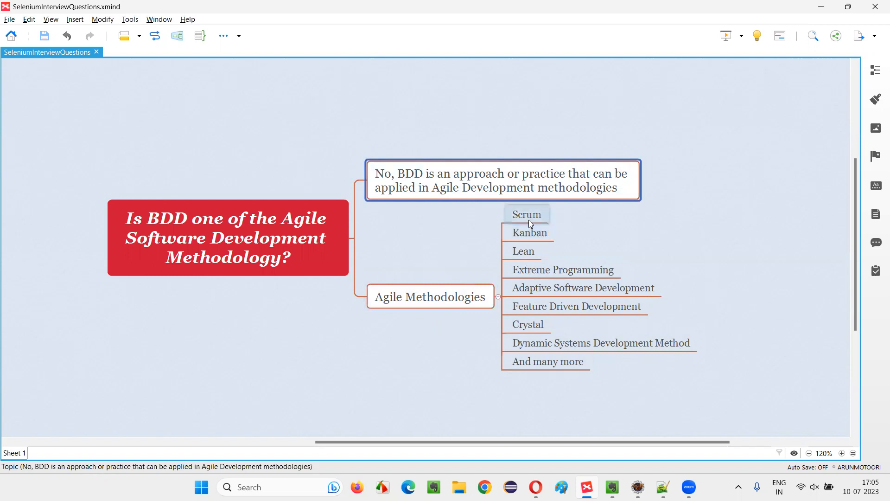
pyautogui.click(525, 325)
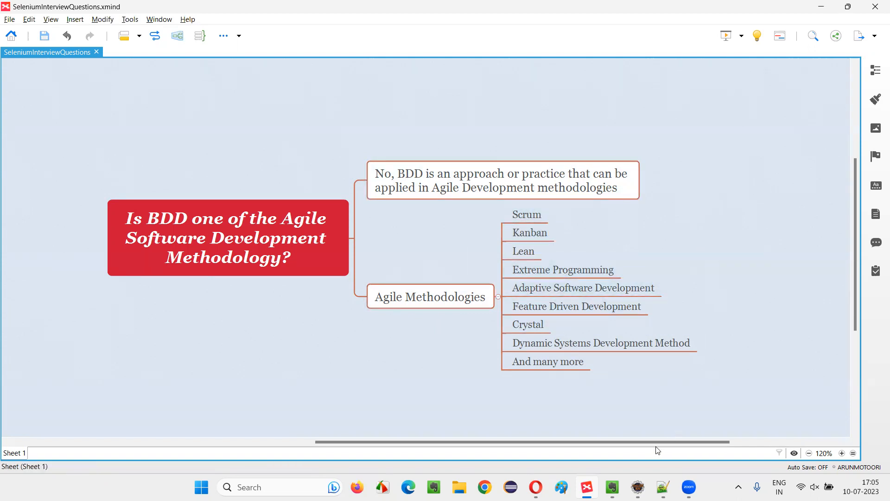
pyautogui.click(227, 237)
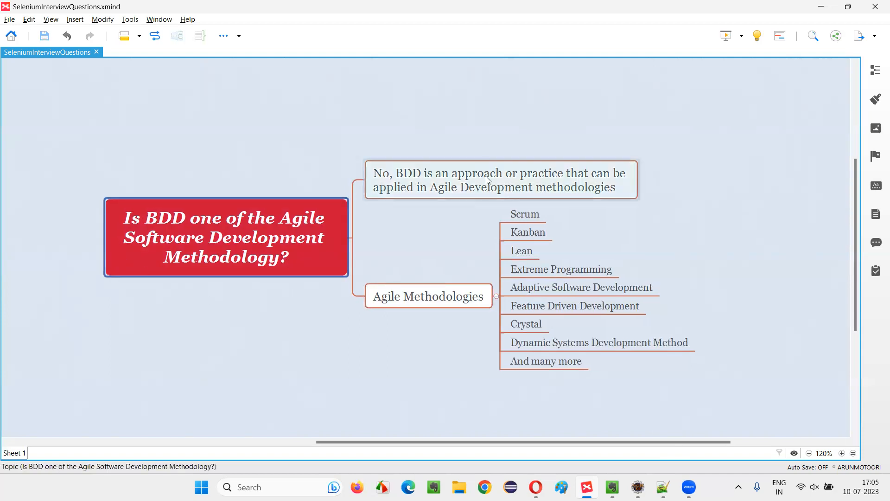
pyautogui.click(429, 296)
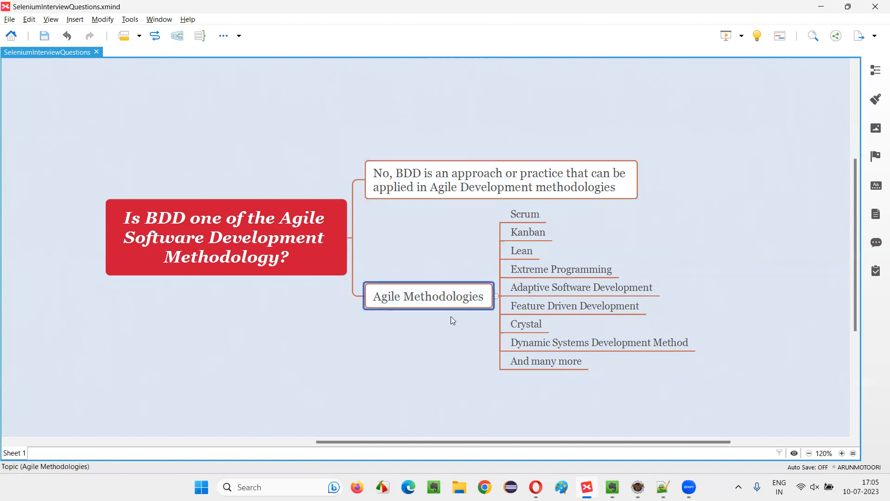
pyautogui.click(524, 214)
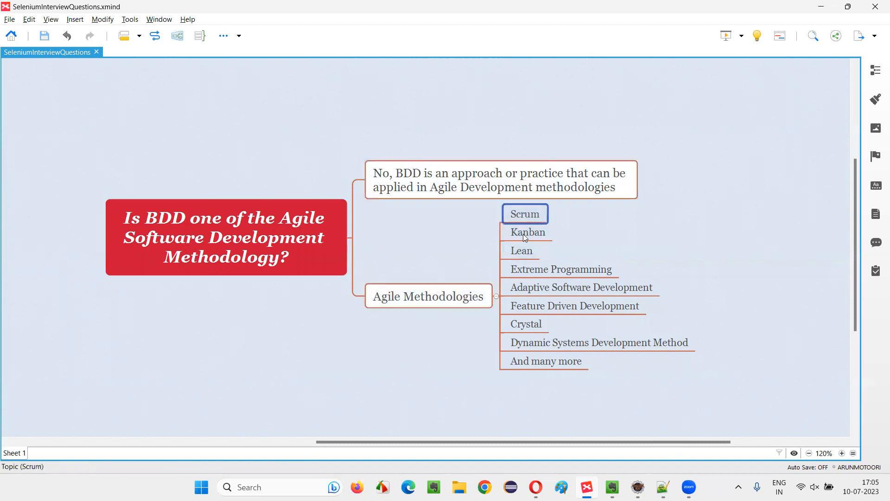